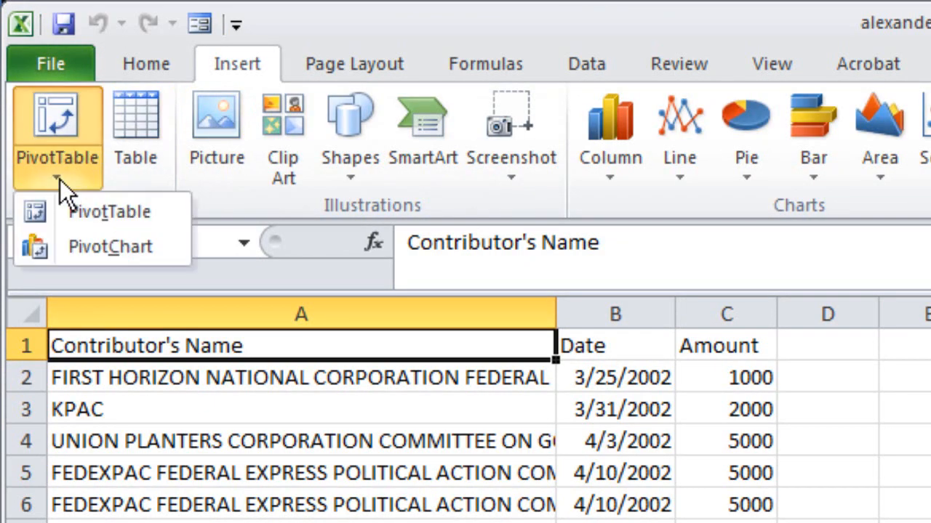
Step: Insert a PivotTable from A1:C459 on a new worksheet
{"action": "left_click", "coordinate": [109, 211]}
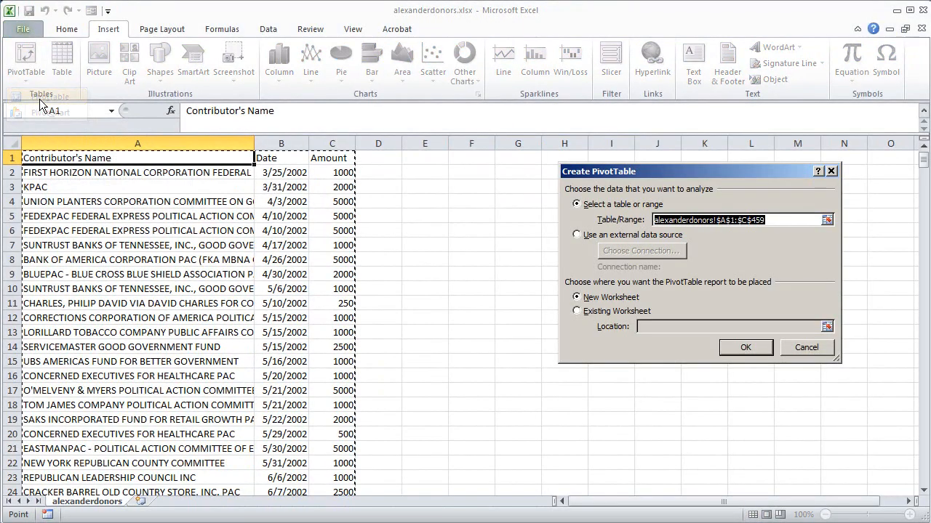
{"action": "mouse_move", "coordinate": [535, 288]}
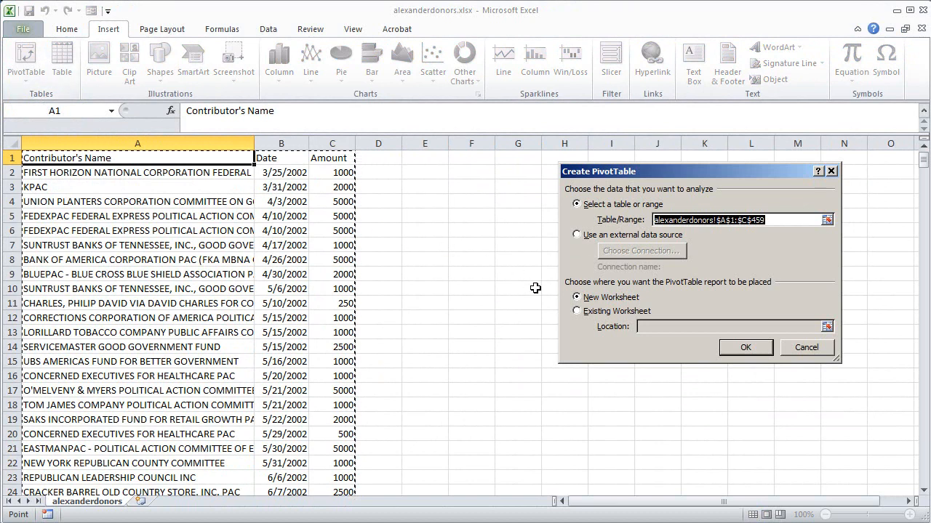
{"action": "left_click", "coordinate": [746, 347]}
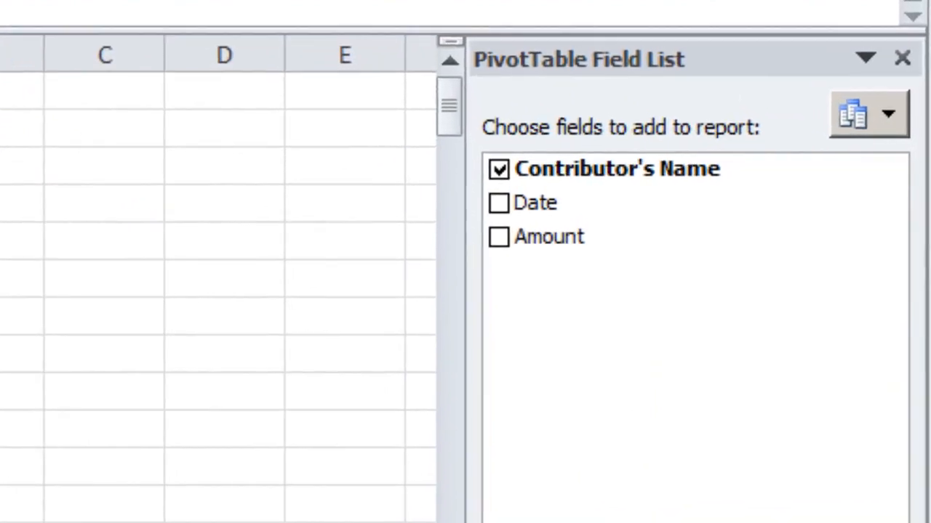
{"action": "mouse_move", "coordinate": [549, 250]}
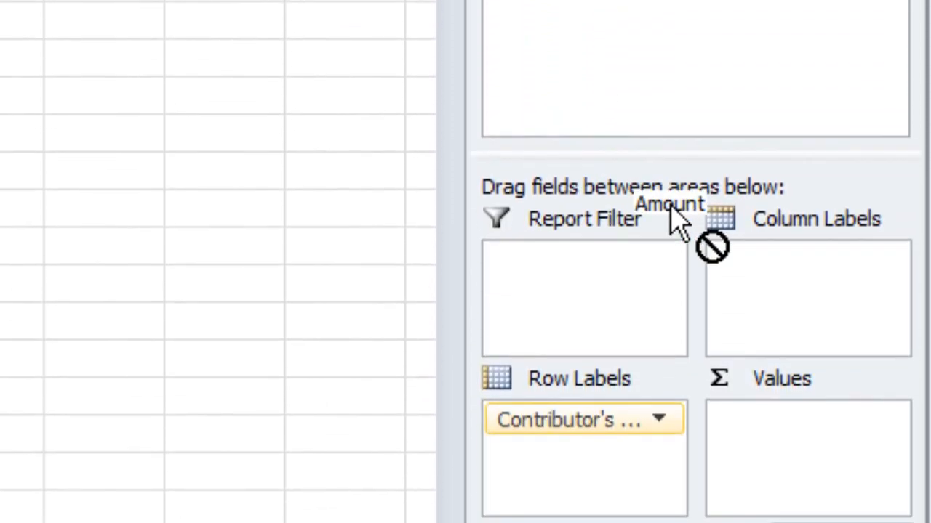
Step: Drag Amount into Values to total each contributor's donations
{"action": "left_click_drag", "start_coordinate": [669, 204], "coordinate": [792, 407]}
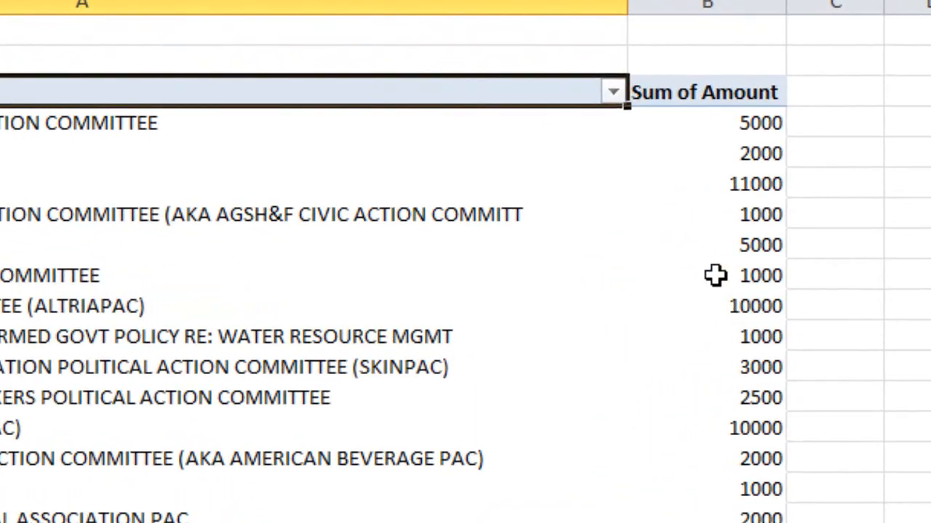
Step: Sort contributor rows descending by Sum of Amount via More Sort Options
{"action": "left_click", "coordinate": [613, 91]}
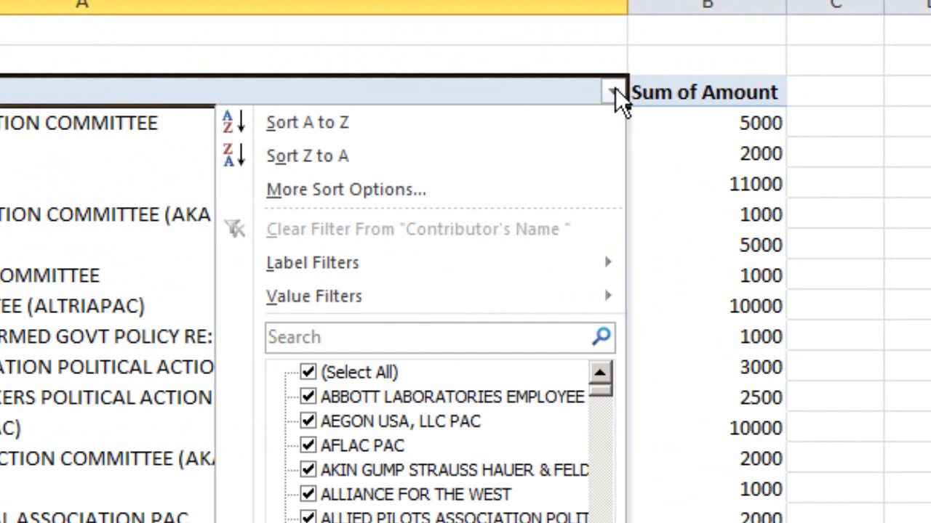
{"action": "left_click", "coordinate": [341, 189]}
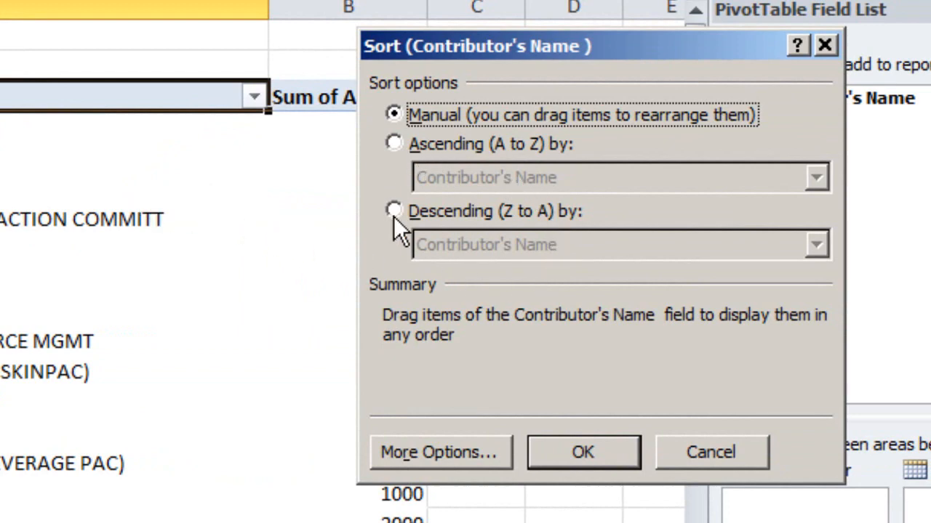
{"action": "left_click", "coordinate": [386, 211]}
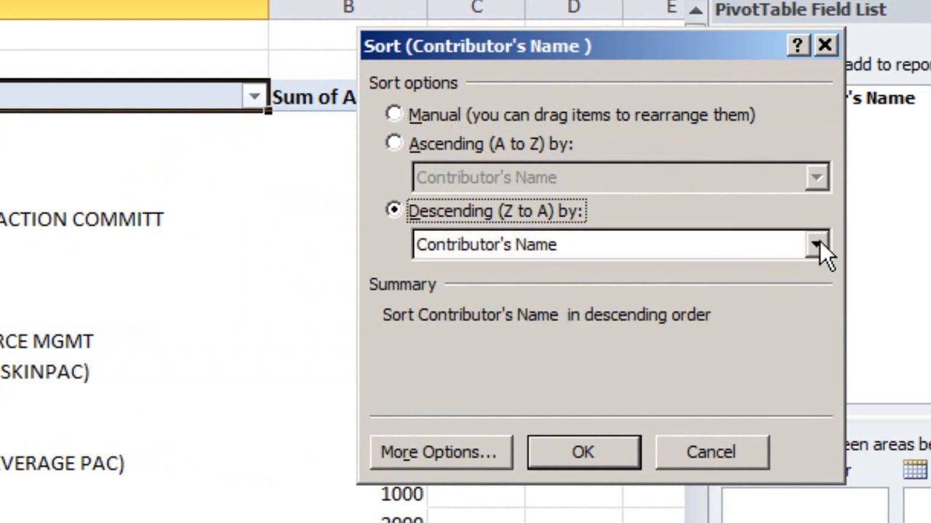
{"action": "left_click", "coordinate": [818, 251]}
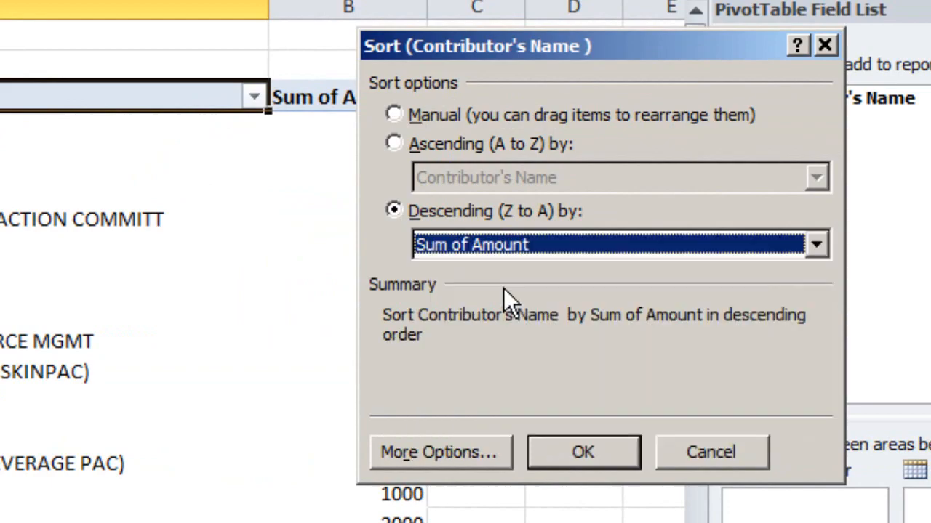
{"action": "mouse_move", "coordinate": [604, 453]}
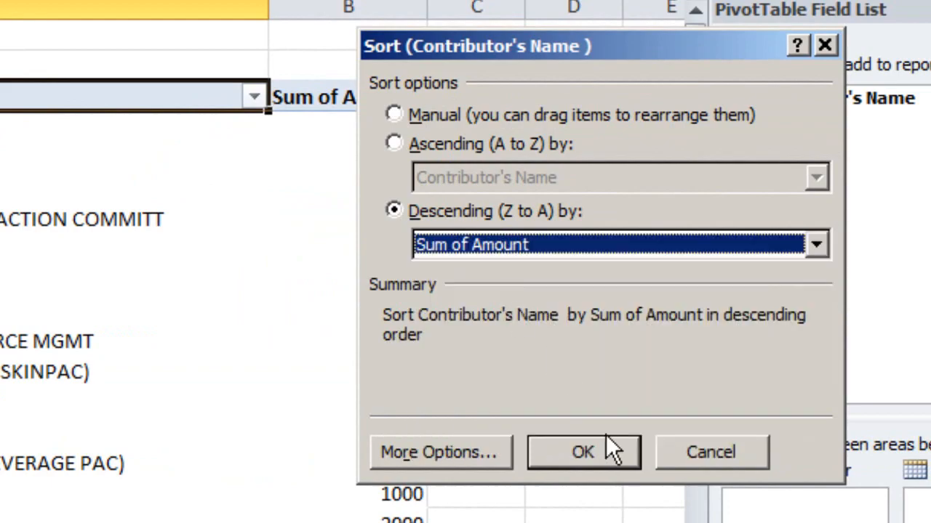
{"action": "left_click", "coordinate": [583, 452]}
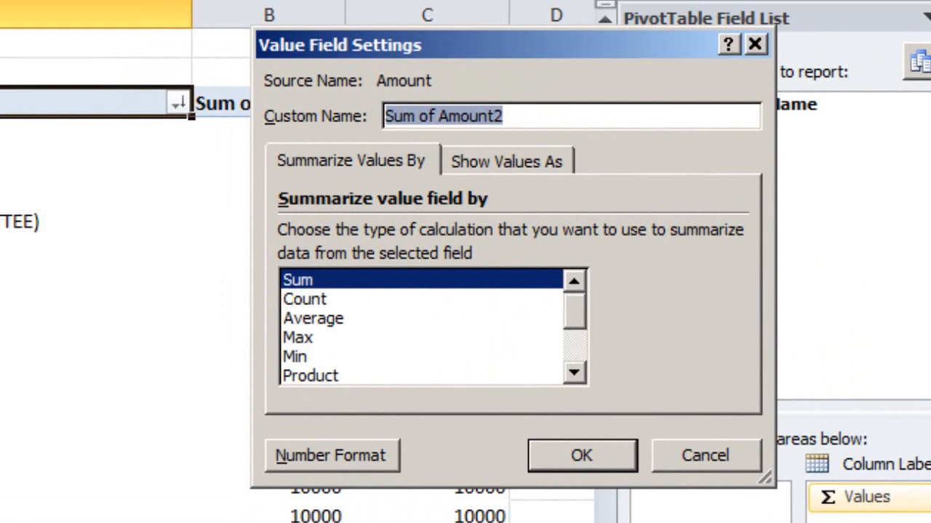
{"action": "mouse_move", "coordinate": [313, 312]}
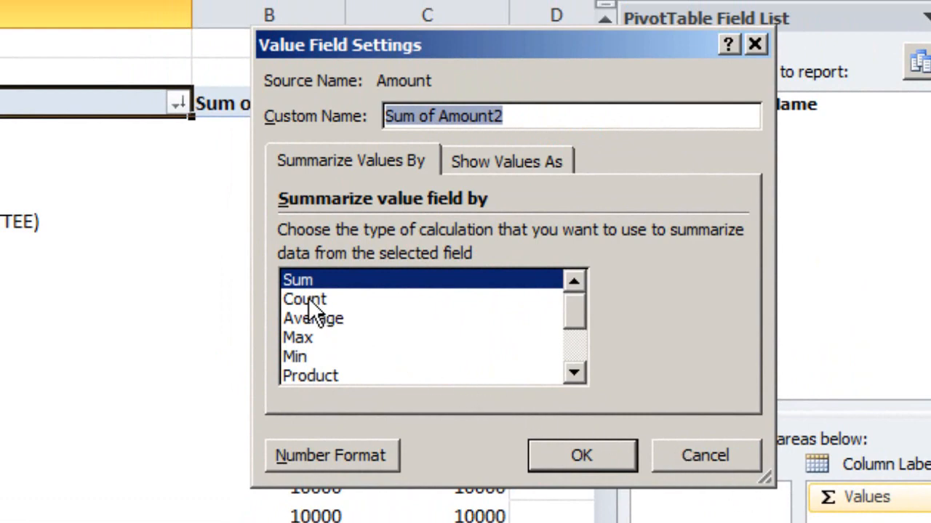
Step: Change the second Amount value field to Count, giving Count of Amount2
{"action": "left_click", "coordinate": [302, 298]}
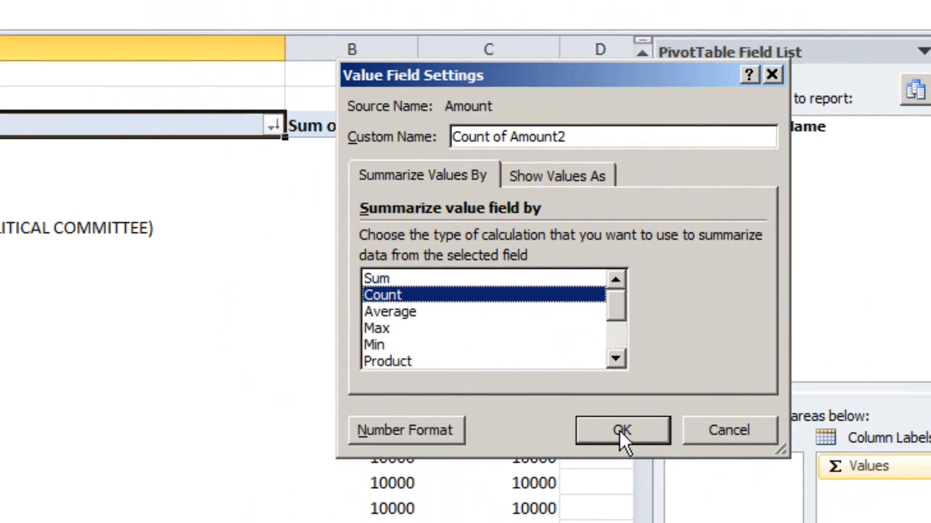
{"action": "left_click", "coordinate": [621, 431]}
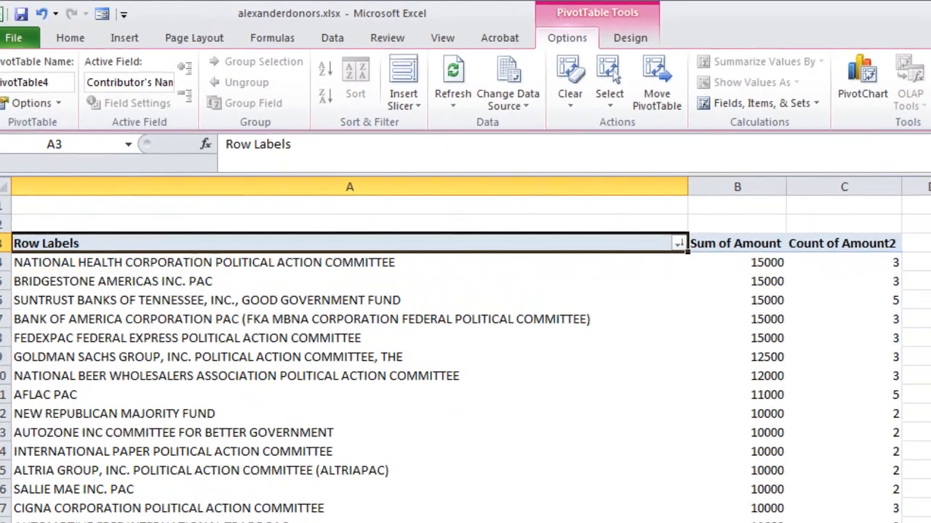
{"action": "left_click", "coordinate": [786, 67]}
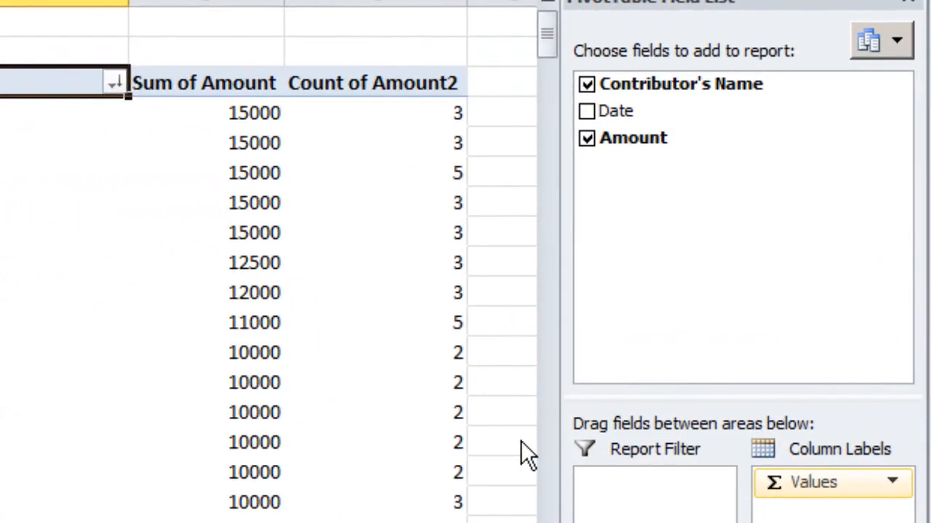
{"action": "mouse_move", "coordinate": [618, 112]}
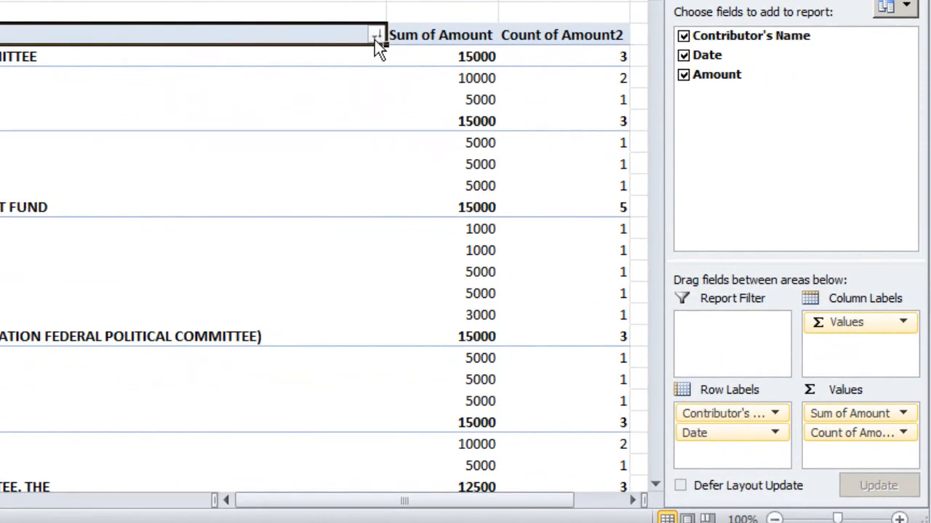
Step: Apply a Contains label filter for 'bank' and scroll the filtered donors
{"action": "left_click", "coordinate": [376, 35]}
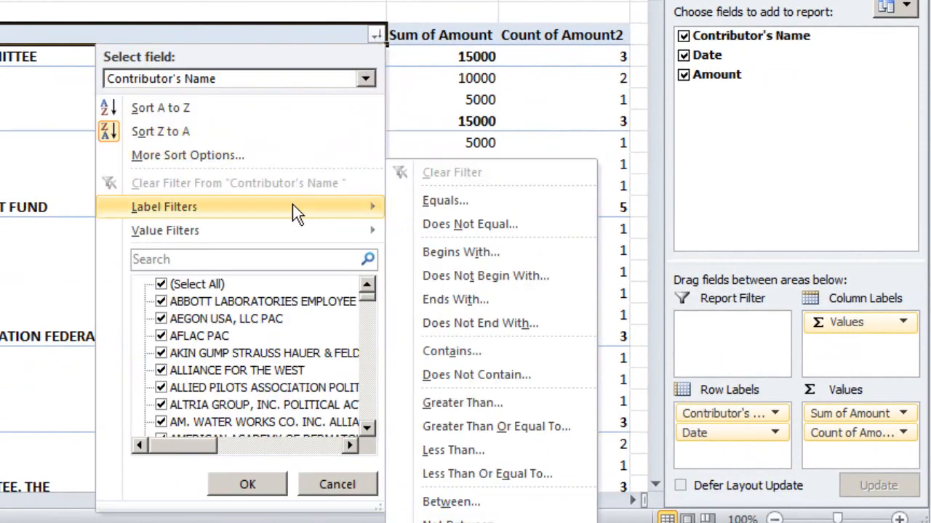
{"action": "mouse_move", "coordinate": [468, 224]}
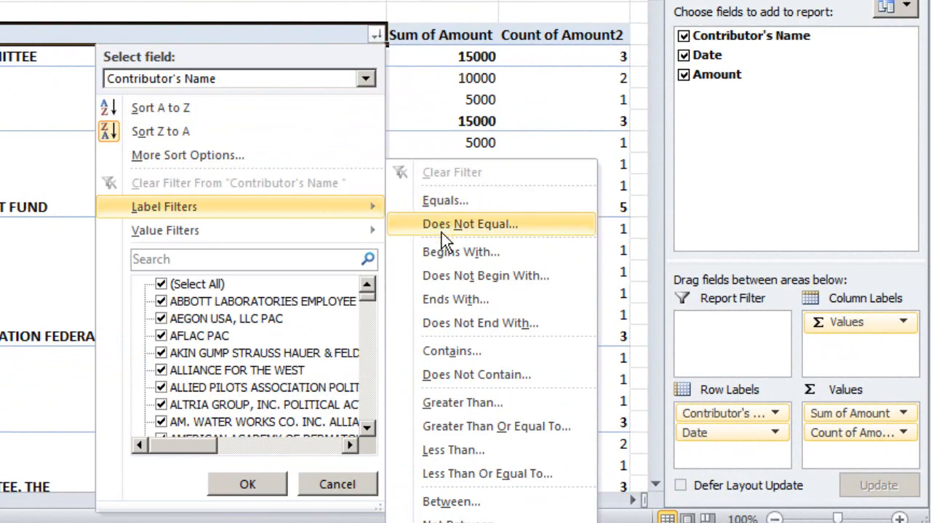
{"action": "mouse_move", "coordinate": [451, 351]}
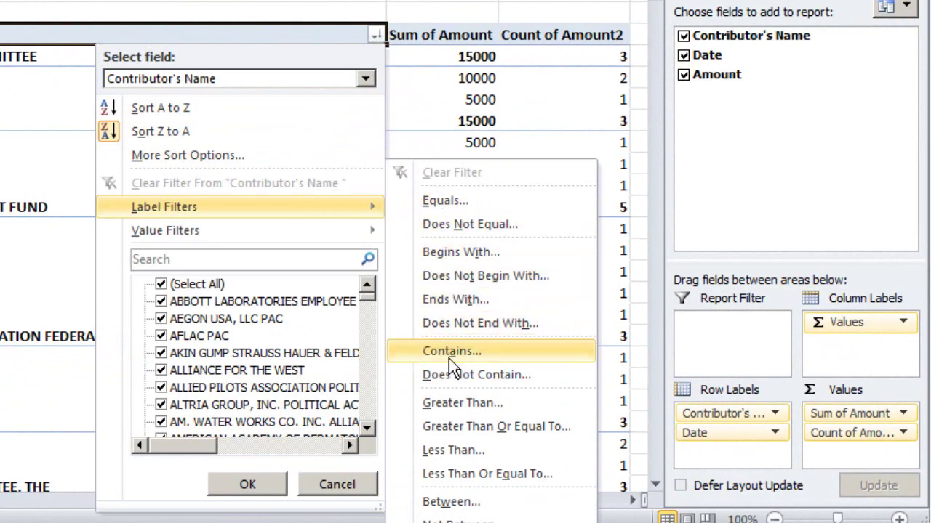
{"action": "left_click", "coordinate": [451, 351]}
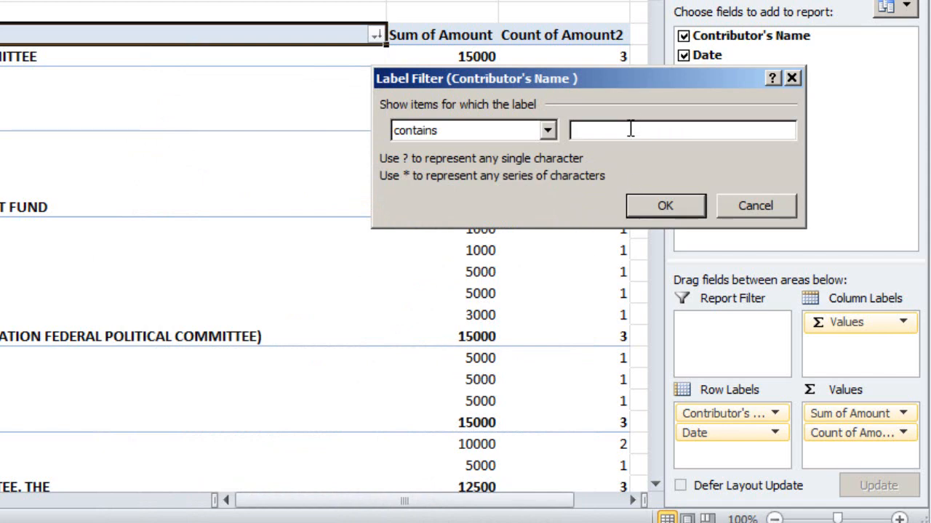
{"action": "type", "text": "ban"}
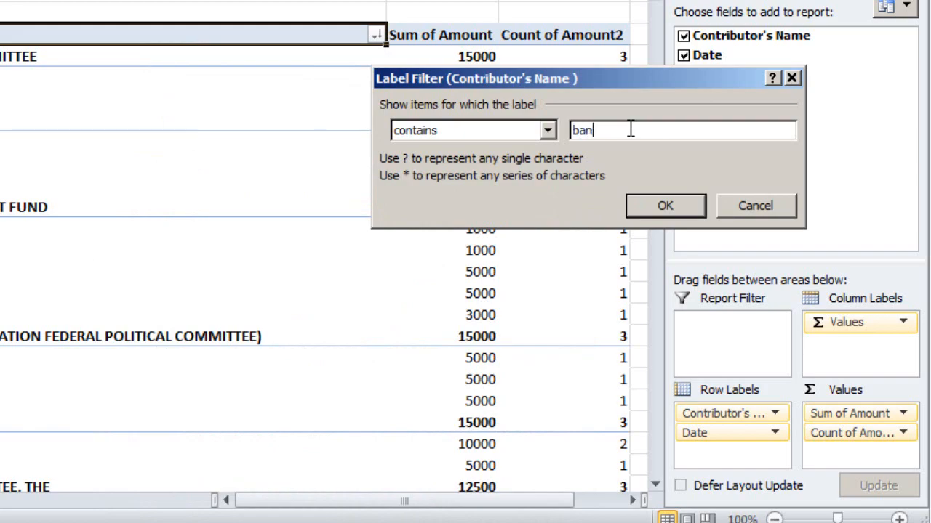
{"action": "type", "text": "k"}
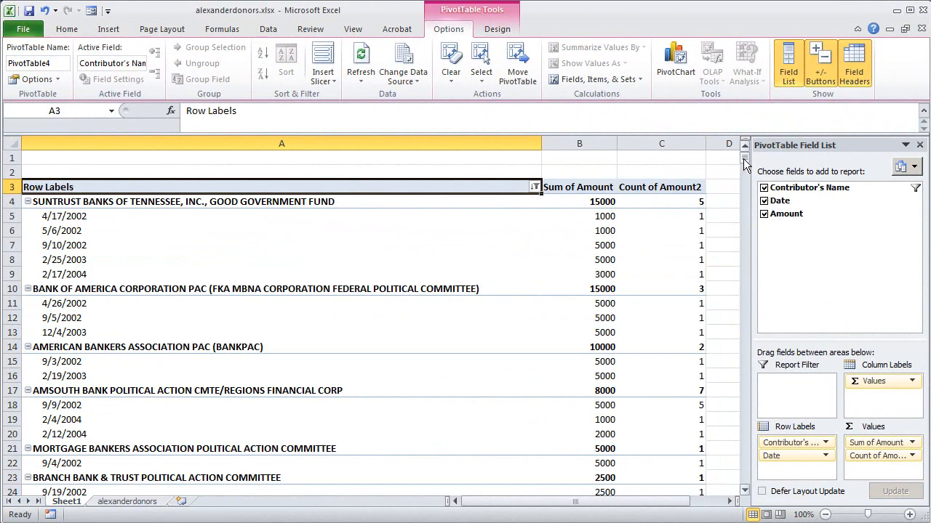
{"action": "scroll", "scroll_direction": "down", "scroll_amount": 3}
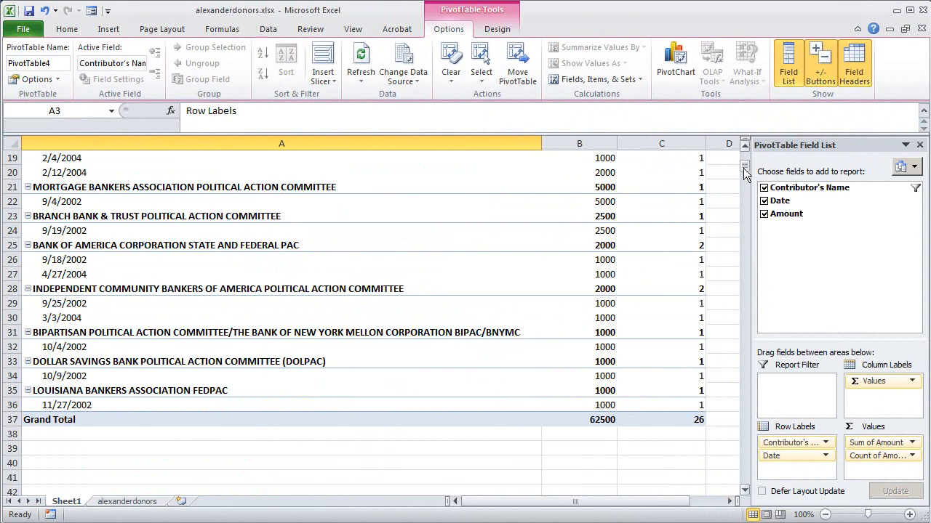
{"action": "mouse_move", "coordinate": [430, 277]}
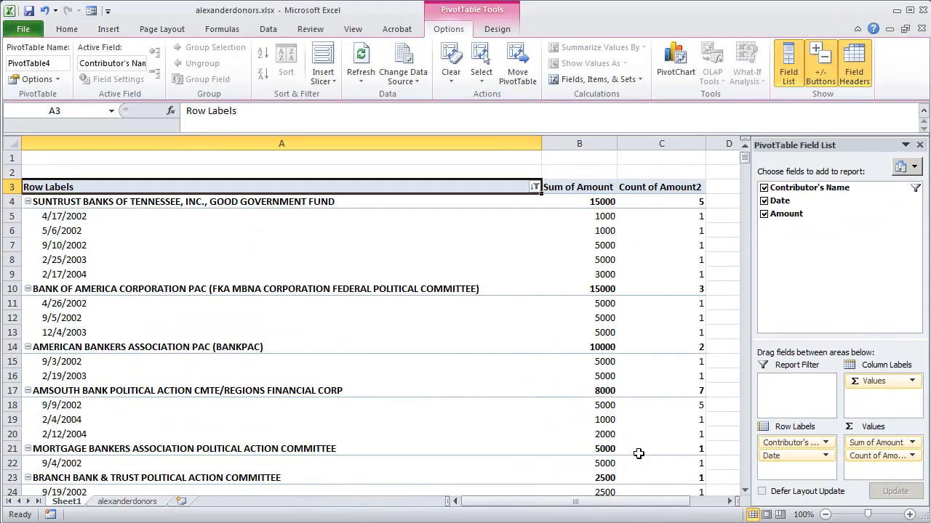
{"action": "mouse_move", "coordinate": [645, 444]}
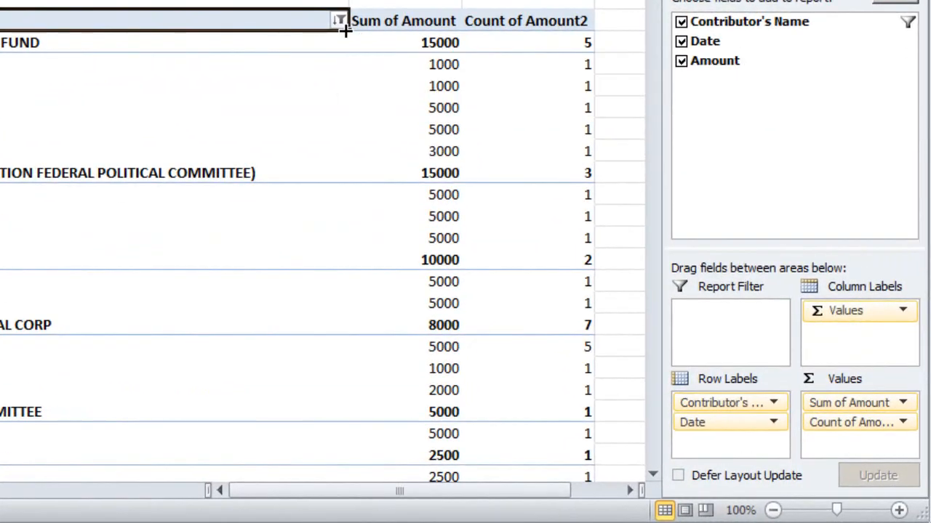
Step: Apply a value filter: Sum of Amount greater than 10000
{"action": "left_click", "coordinate": [338, 20]}
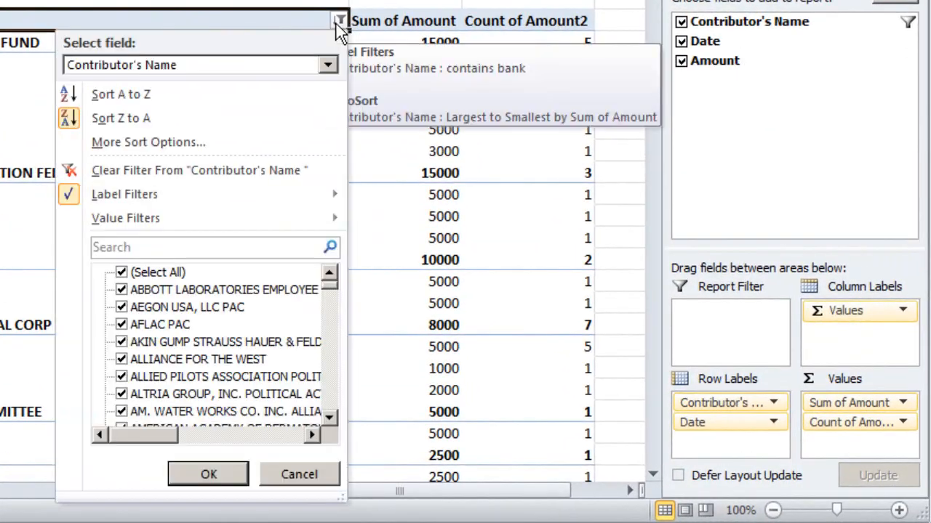
{"action": "mouse_move", "coordinate": [243, 145]}
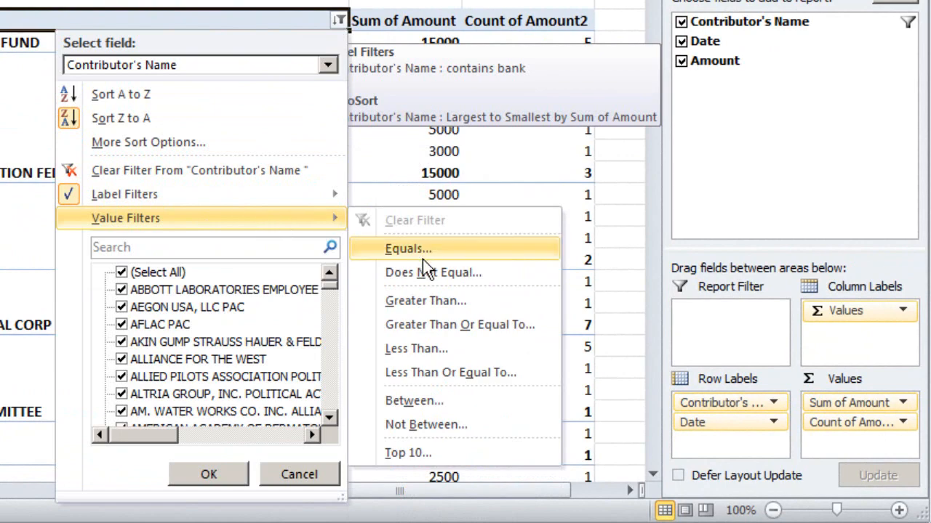
{"action": "mouse_move", "coordinate": [434, 377]}
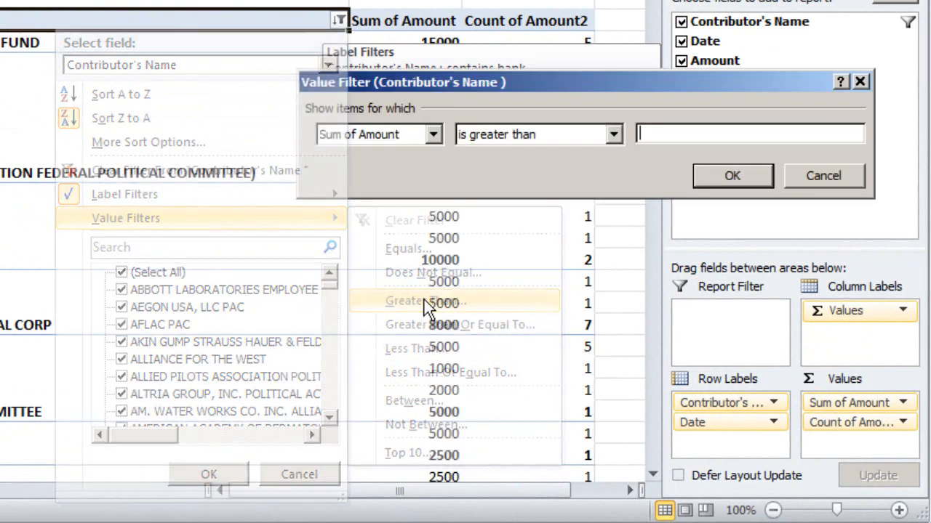
{"action": "left_click", "coordinate": [414, 302]}
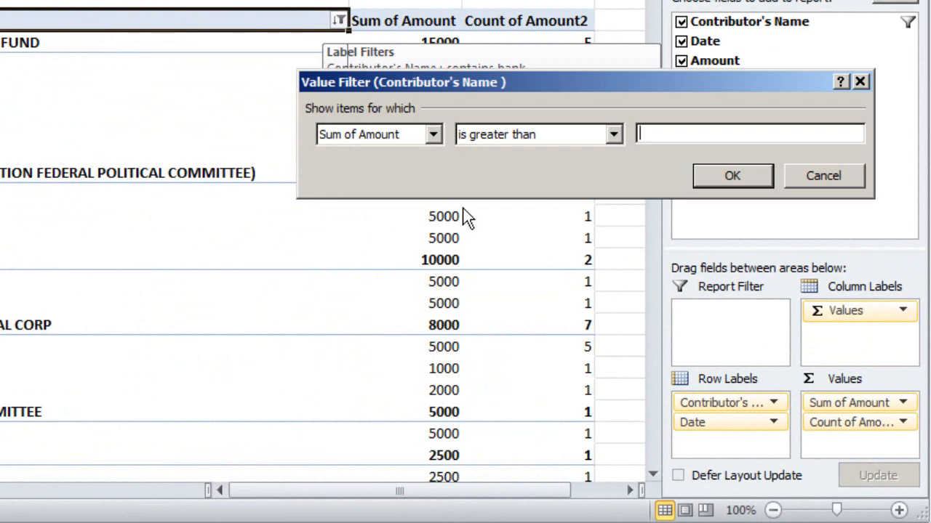
{"action": "left_click", "coordinate": [431, 134]}
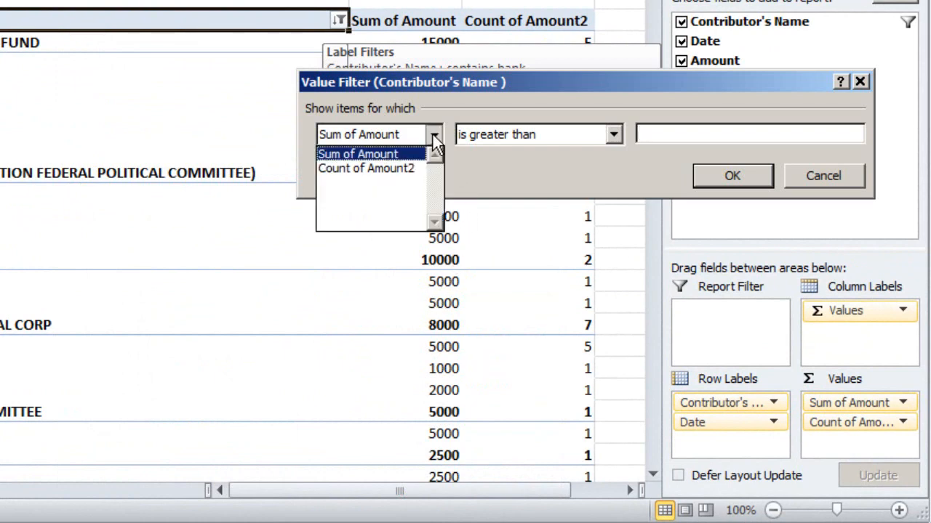
{"action": "left_click", "coordinate": [360, 154]}
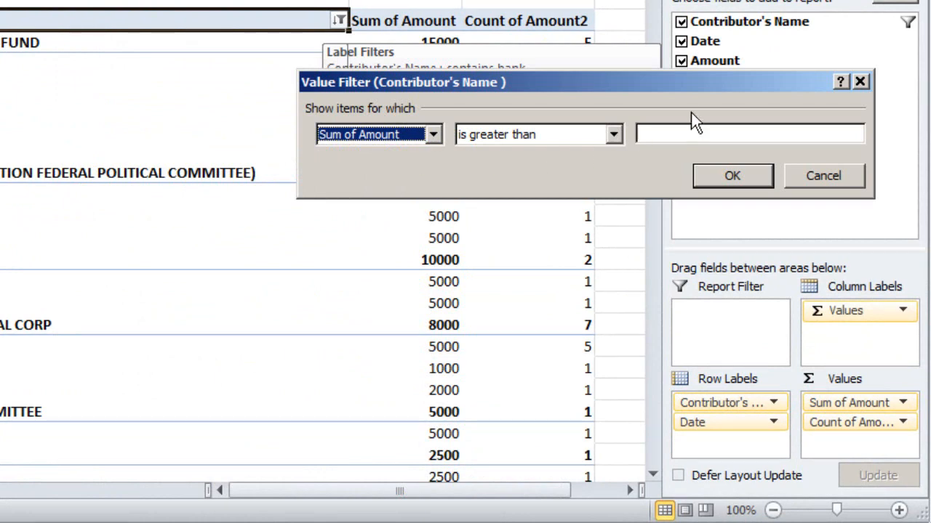
{"action": "left_click", "coordinate": [749, 134]}
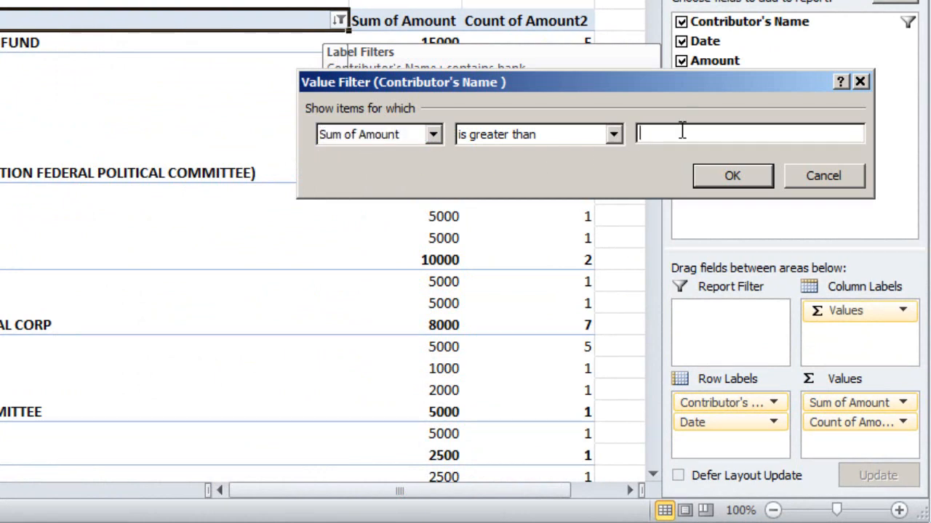
{"action": "type", "text": "10000"}
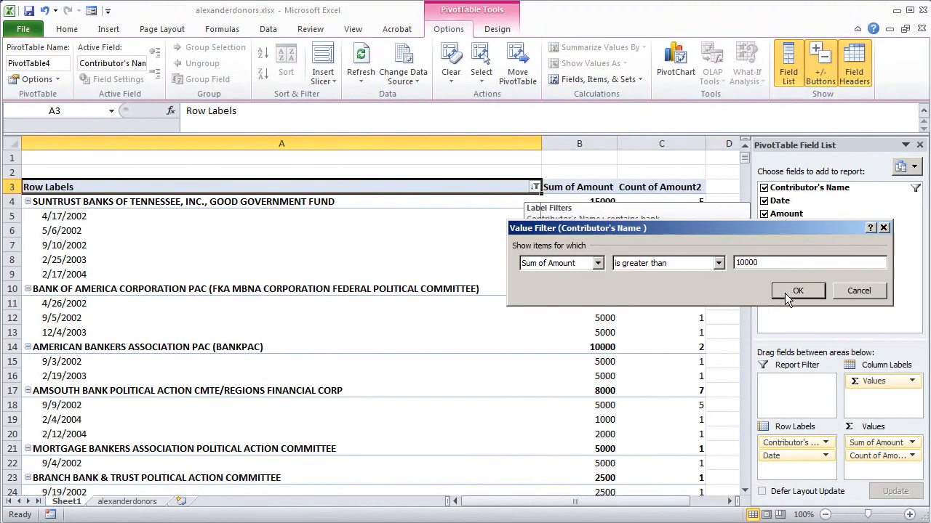
{"action": "left_click", "coordinate": [798, 291]}
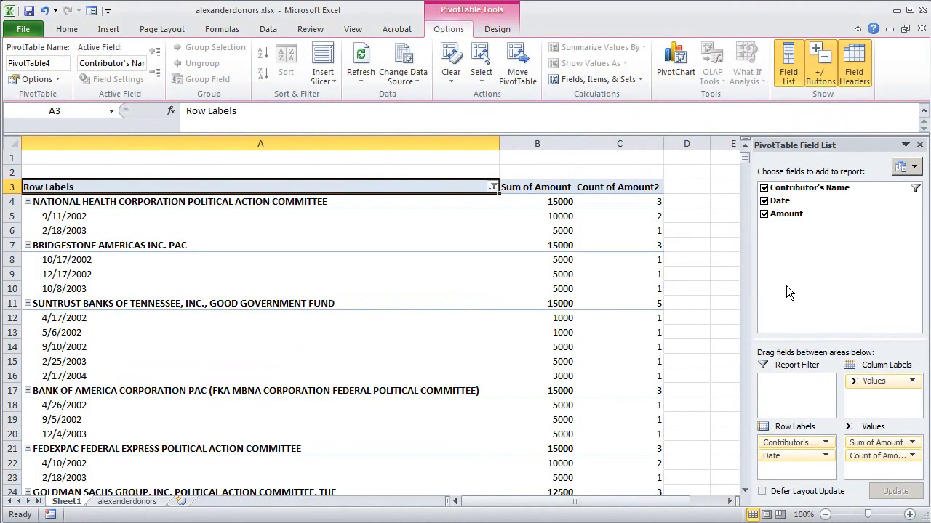
{"action": "mouse_move", "coordinate": [644, 304]}
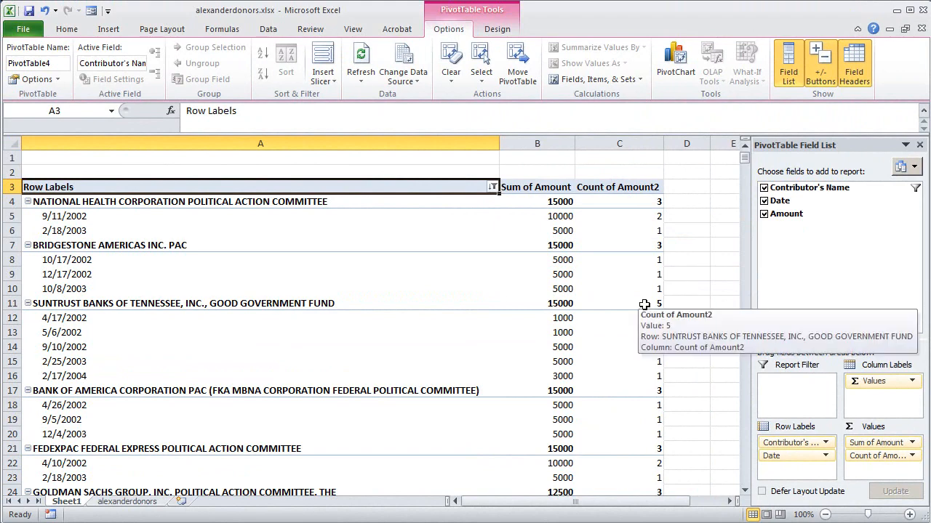
{"action": "scroll", "scroll_direction": "down", "scroll_amount": 3}
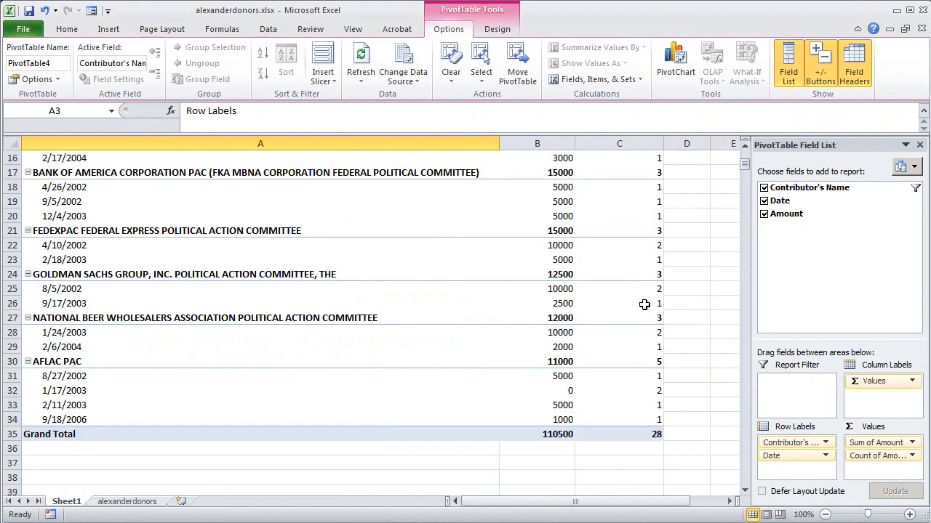
{"action": "mouse_move", "coordinate": [692, 279]}
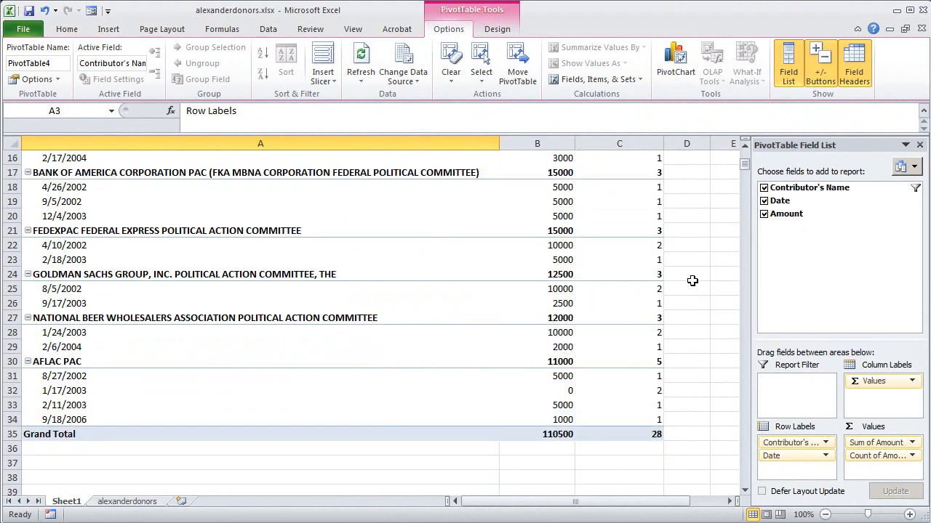